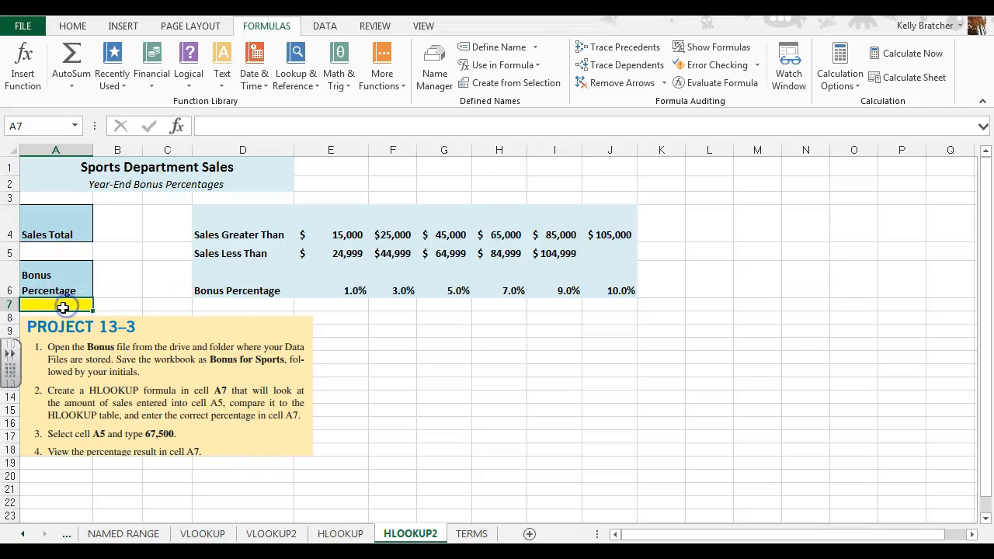
Step: Insert in A7 an HLOOKUP of A5 against table E4:I6 returning row 3
left_click(295, 64)
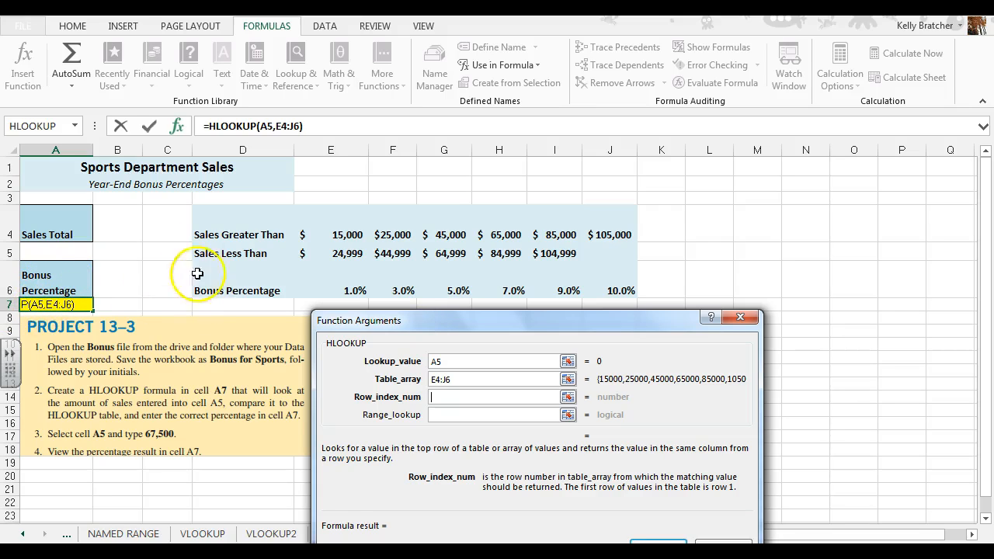
mouse_move(654, 292)
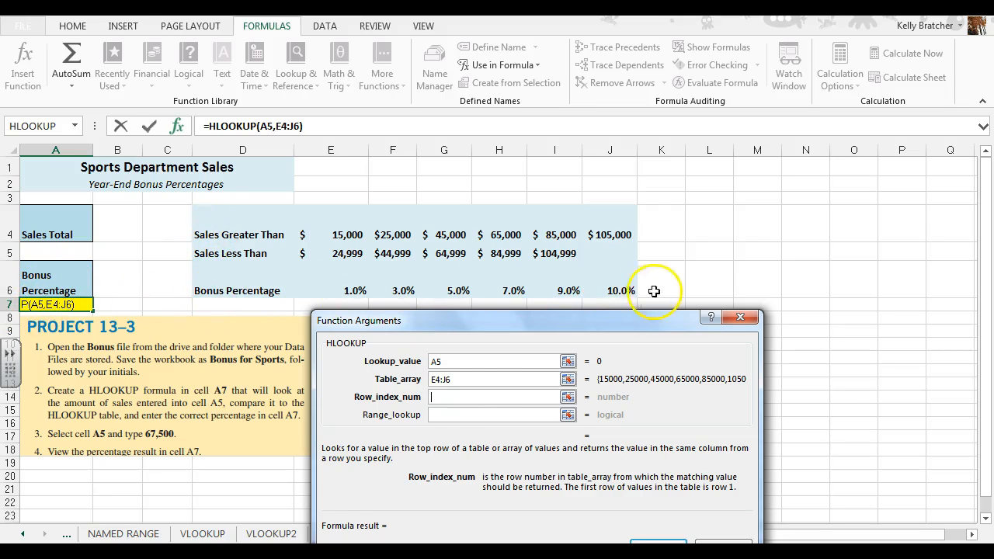
type("3")
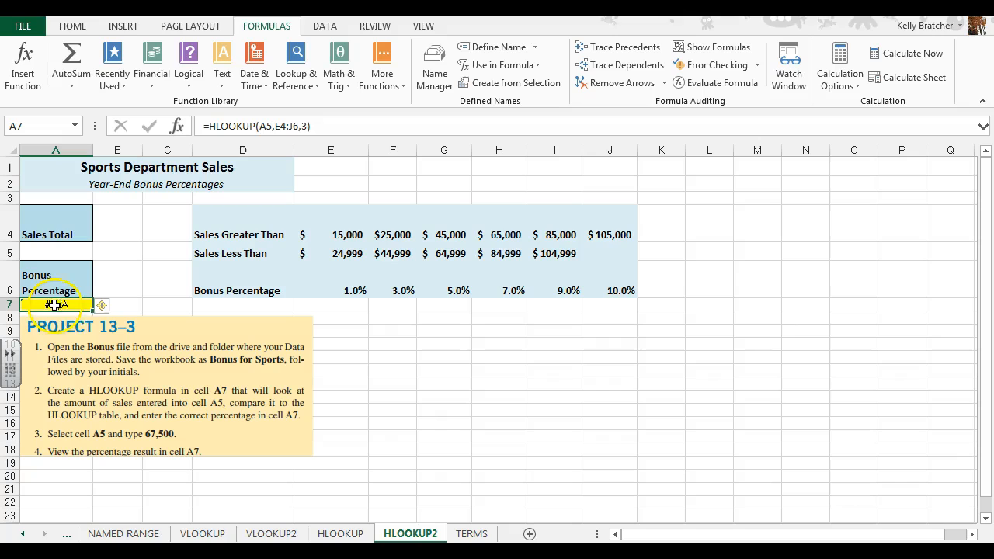
Step: Enter sales total 67,500 in A5 so A7's lookup returns a 7% bonus
left_click(54, 250)
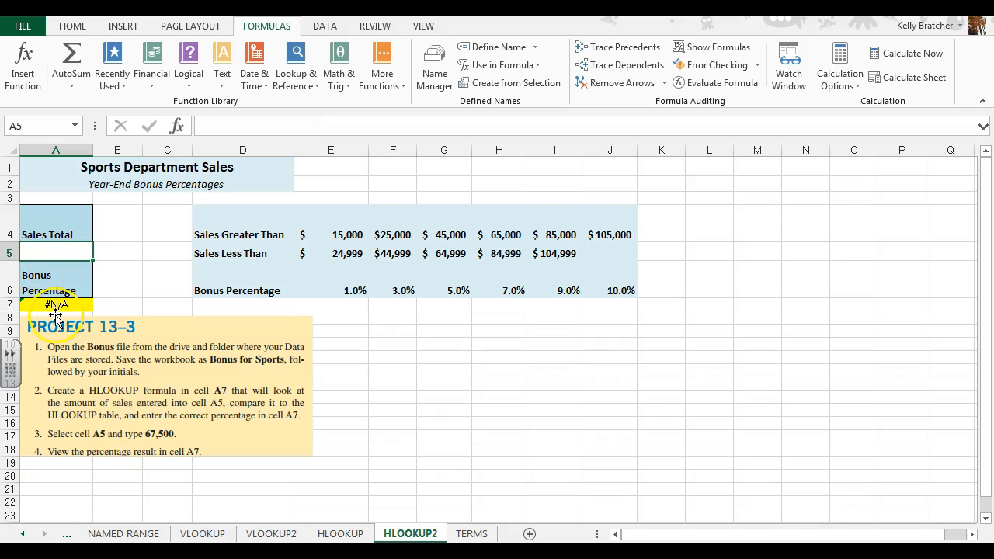
type("67,500")
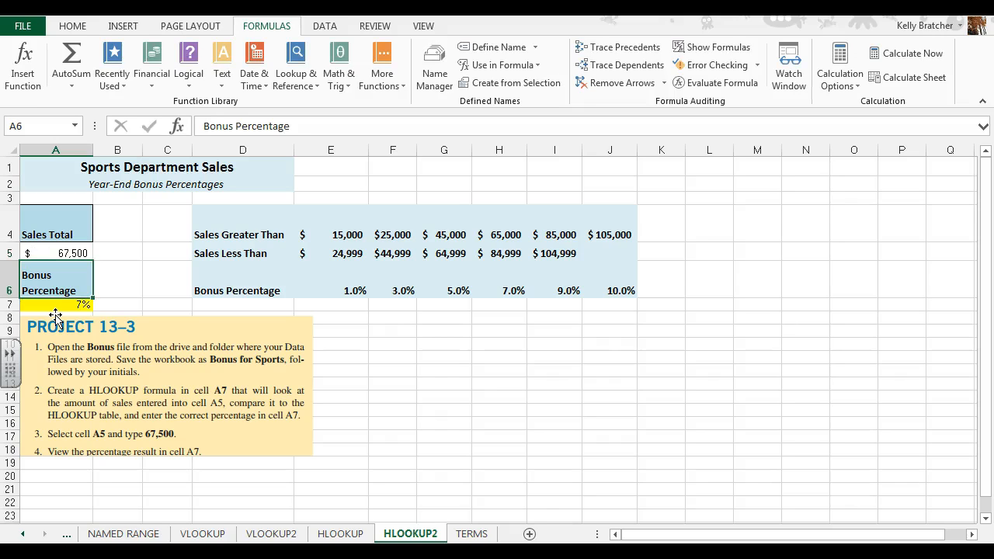
left_click(56, 251)
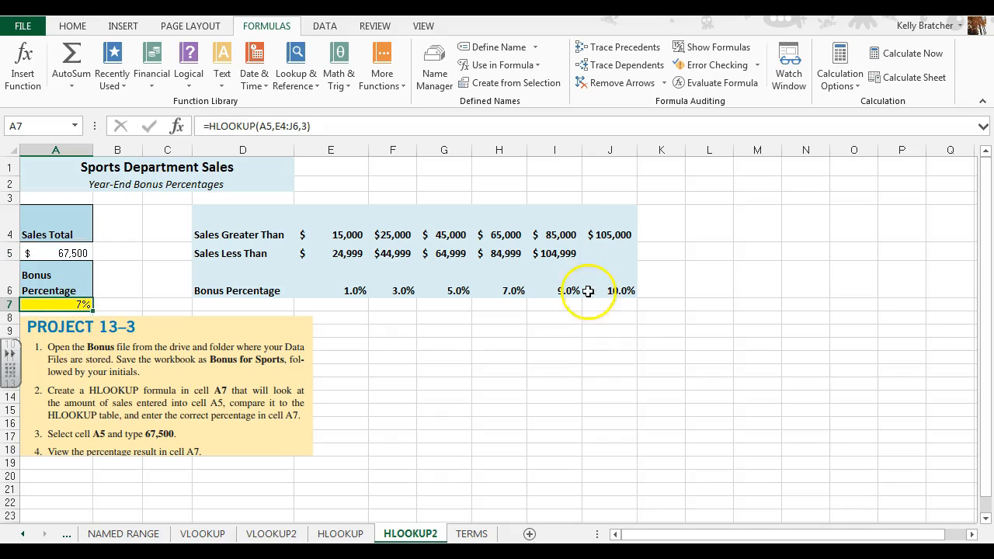
mouse_move(519, 220)
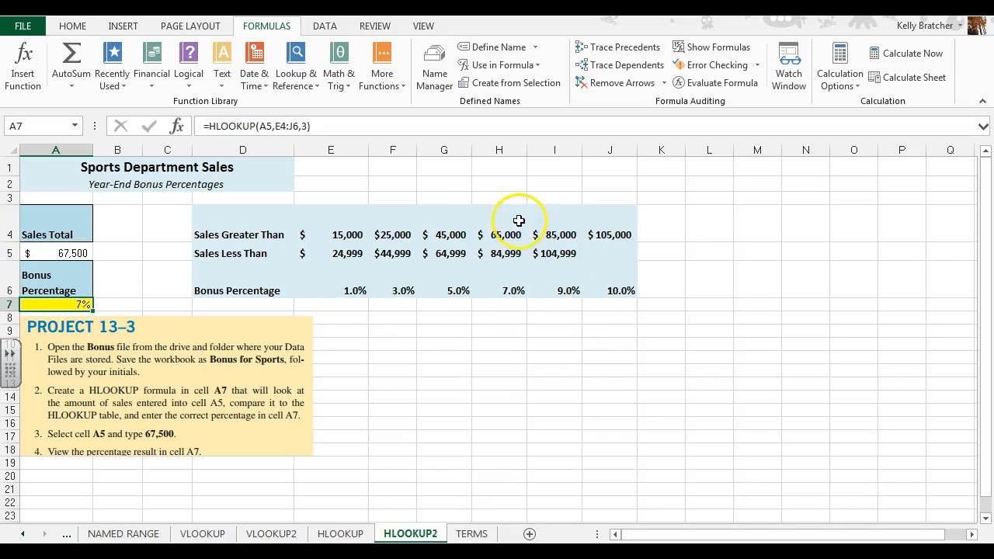